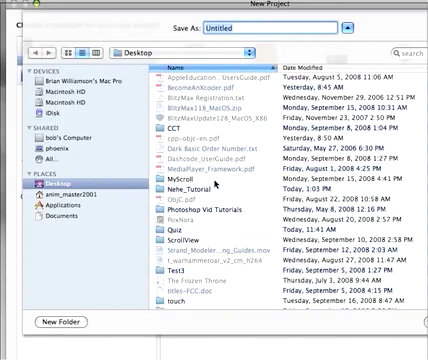
- Name the new view-based project 'TwoViewTest' and save it to the Desktop
type("TwoView")
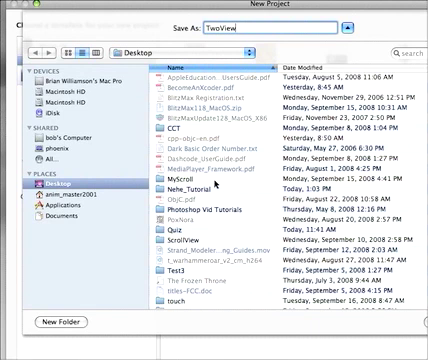
type("Te")
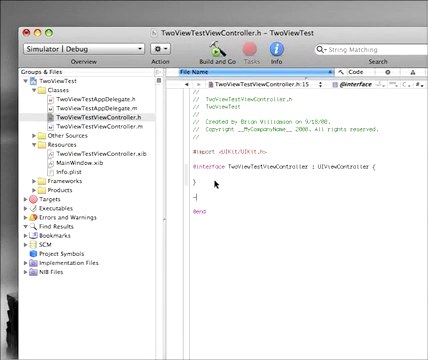
- Declare '-(IBAction)gotoView:(id)sender;' in TwoViewTestViewController.h
type("-(IBAction)")
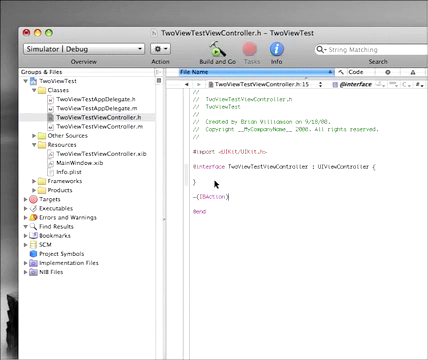
type("gotoV")
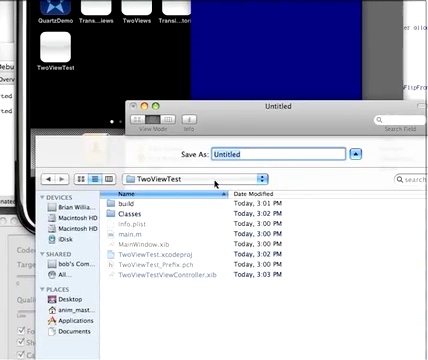
- Save the new view as 'SecondView' in the TwoViewTest folder
type("Sed")
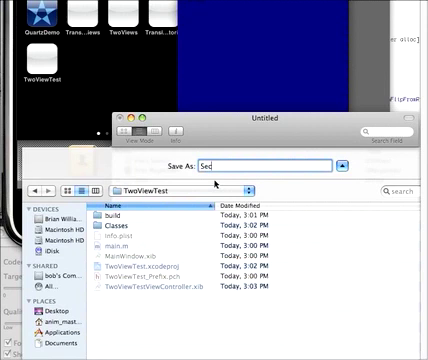
type("SecondView")
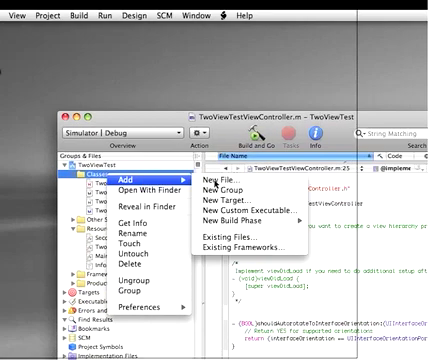
- Create a UIViewController subclass 'SecondView.m' with header in the Classes group
left_click(207, 183)
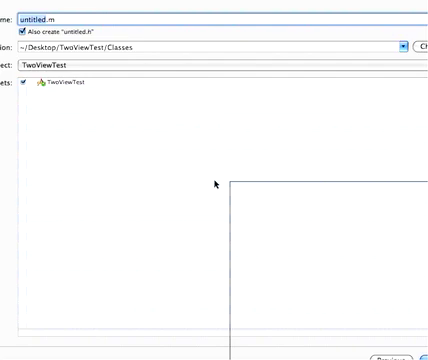
type("Secon")
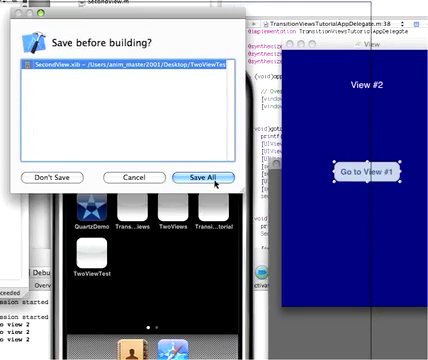
left_click(206, 177)
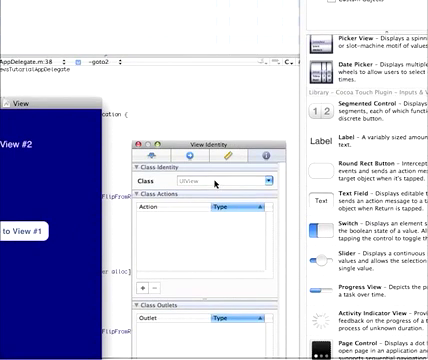
- Set File's Owner class to 'SecondView' in the Identity Inspector
type("SecondView")
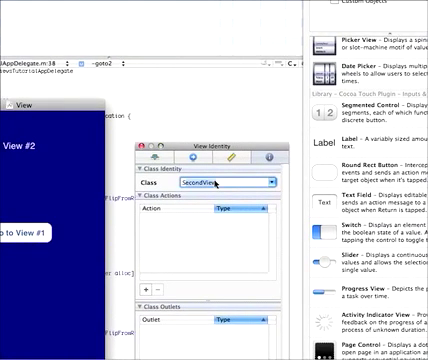